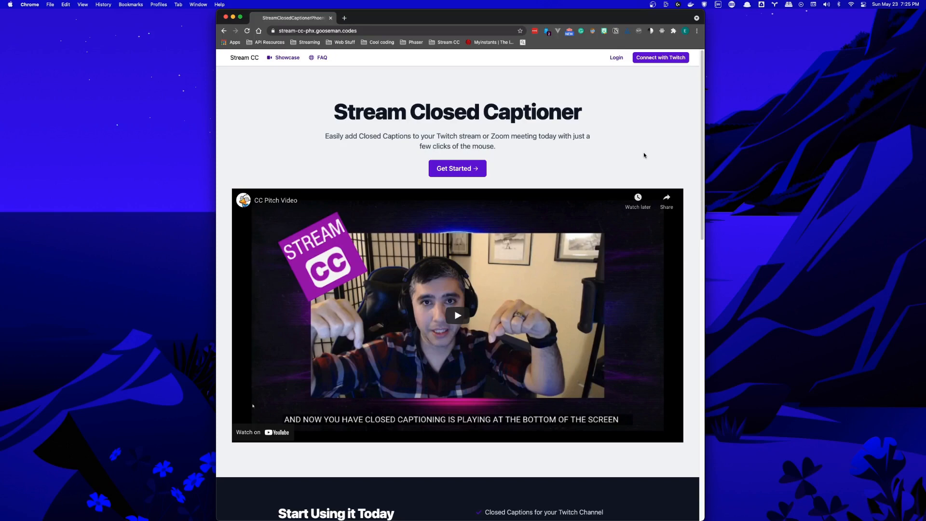
# - Log in to Stream Closed Captioner with the Twitch account and reach the dashboard
pyautogui.click(660, 57)
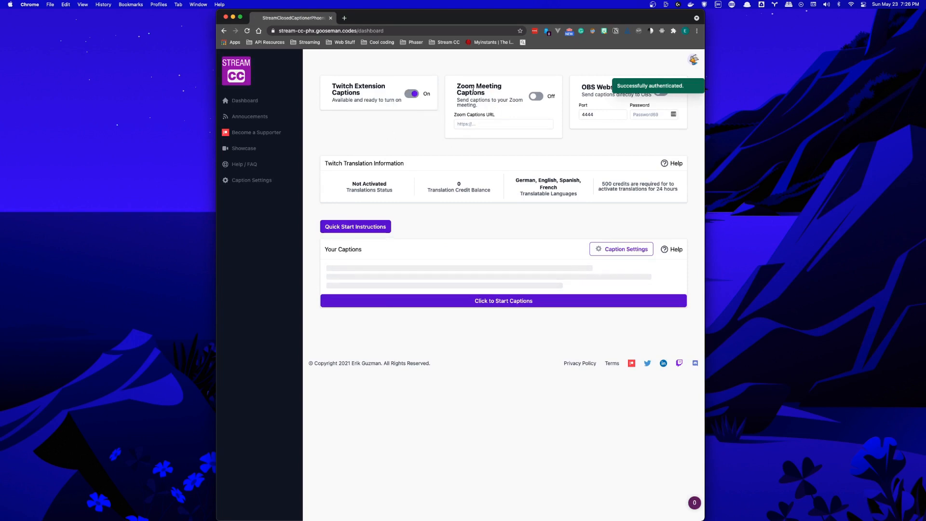
pyautogui.click(378, 18)
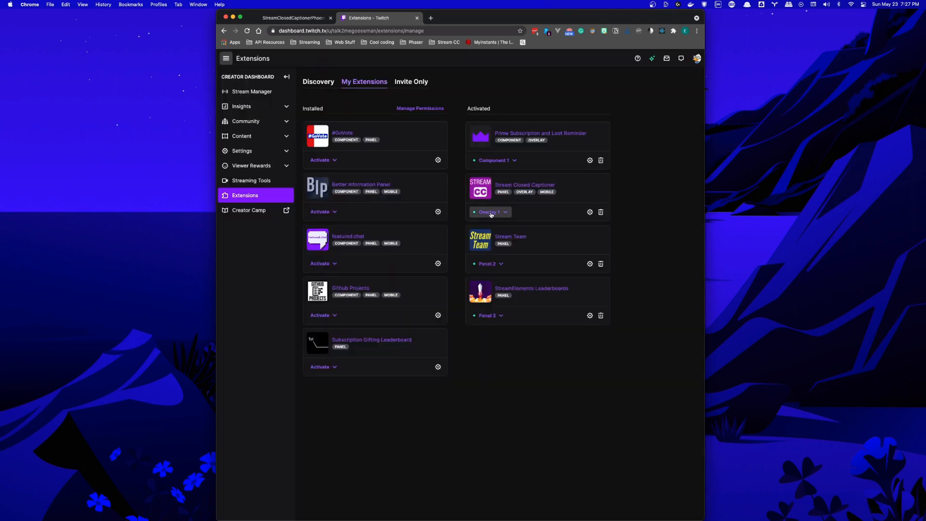
# - Confirm Stream Closed Captioner is activated as an overlay, then return to its dashboard
pyautogui.click(292, 18)
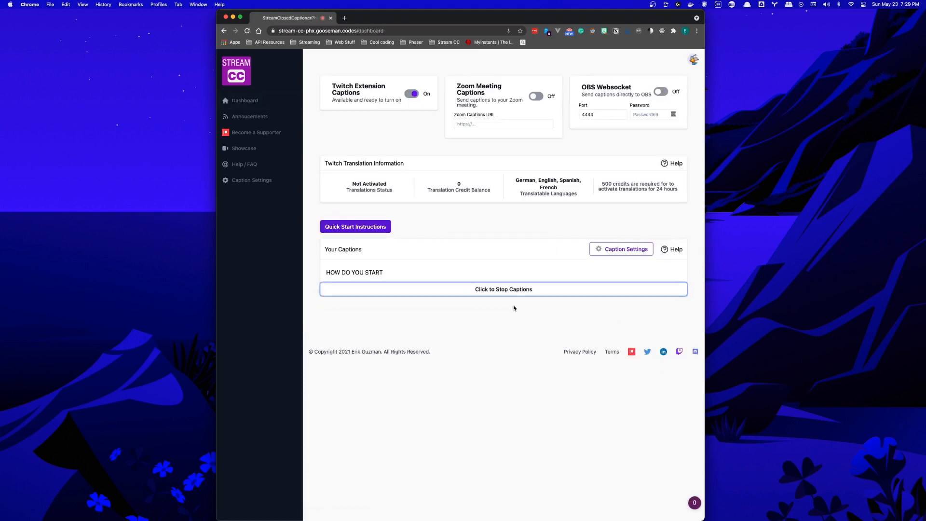